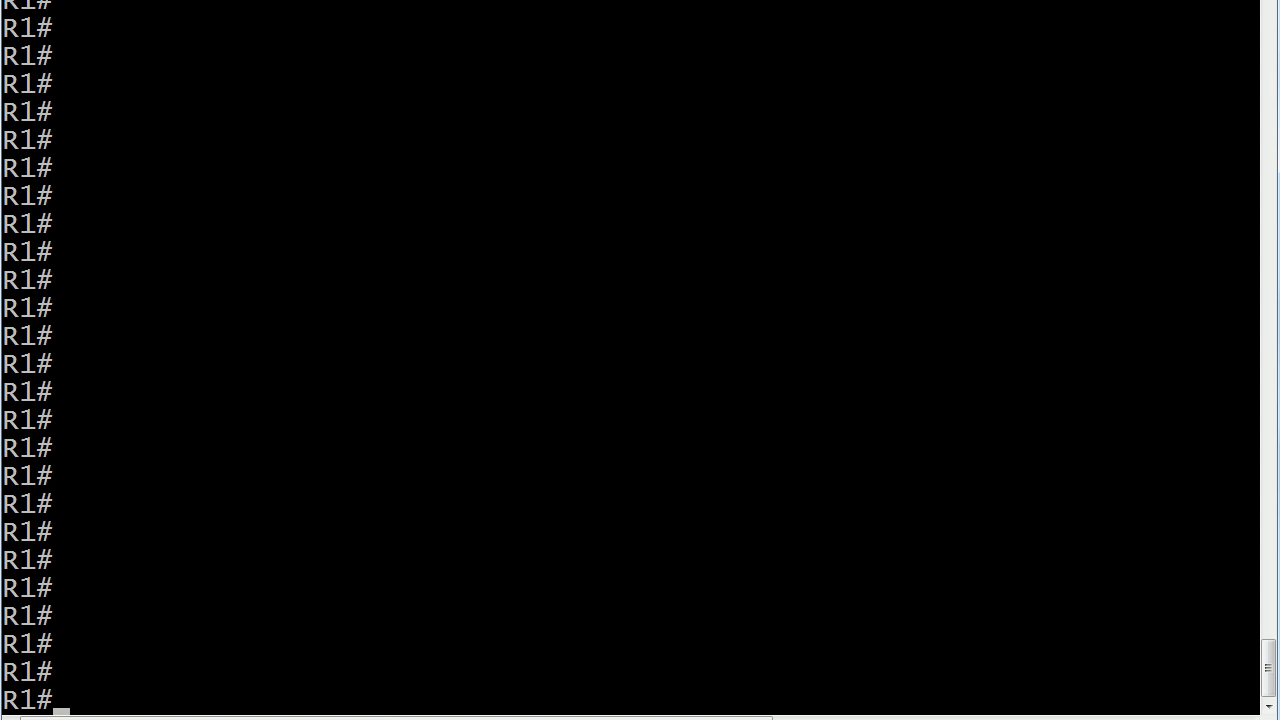
# Step: Run show config on R1, page past --More--, and scroll back to the top
pyautogui.write('show config')
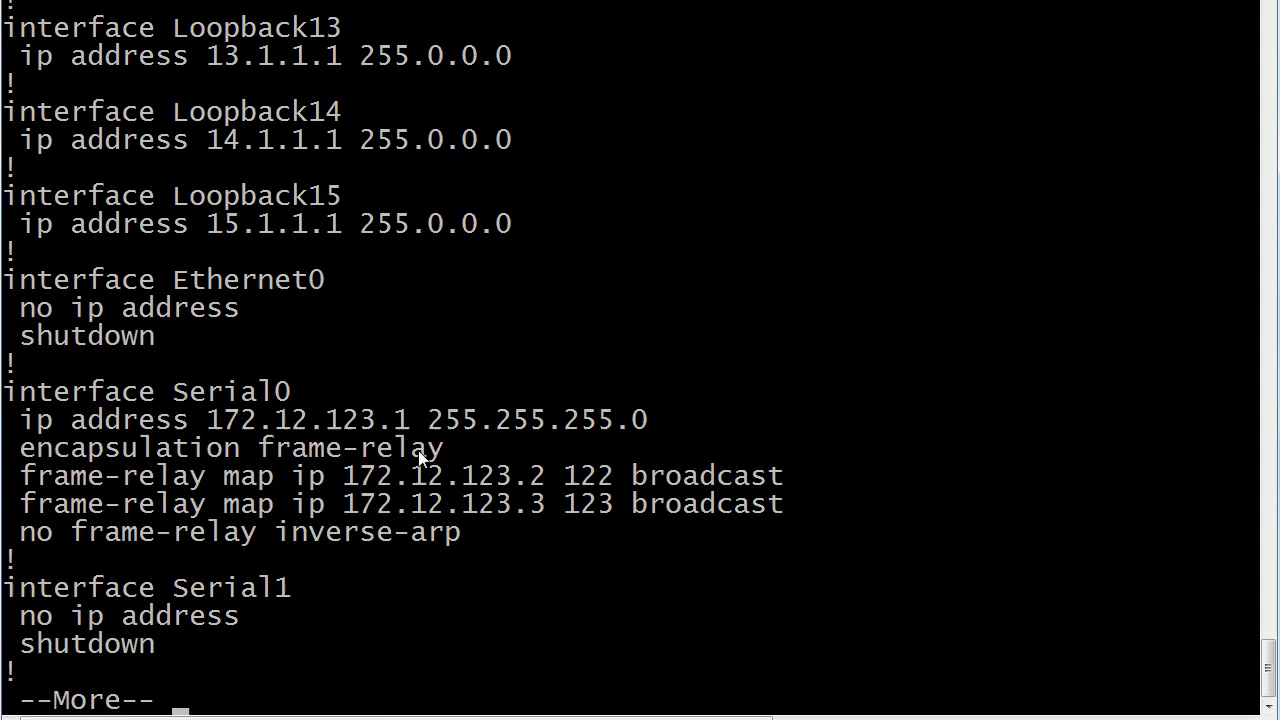
pyautogui.press('space')
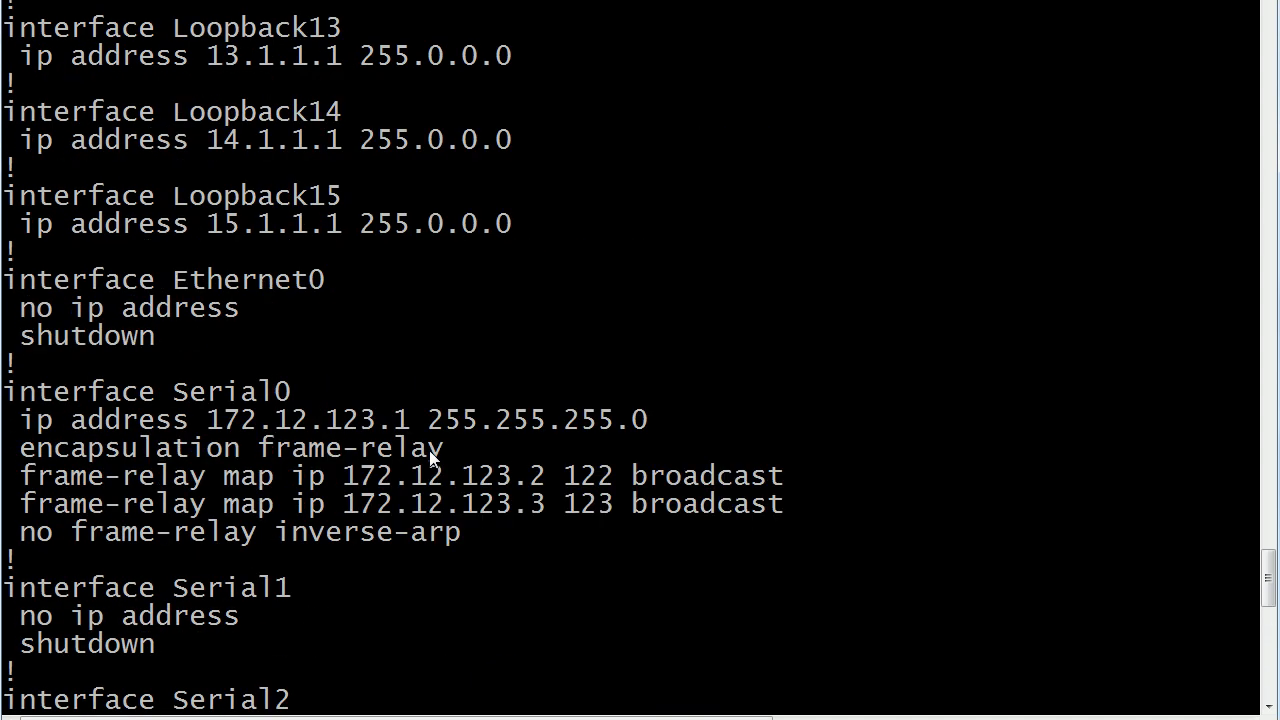
pyautogui.scroll(3)
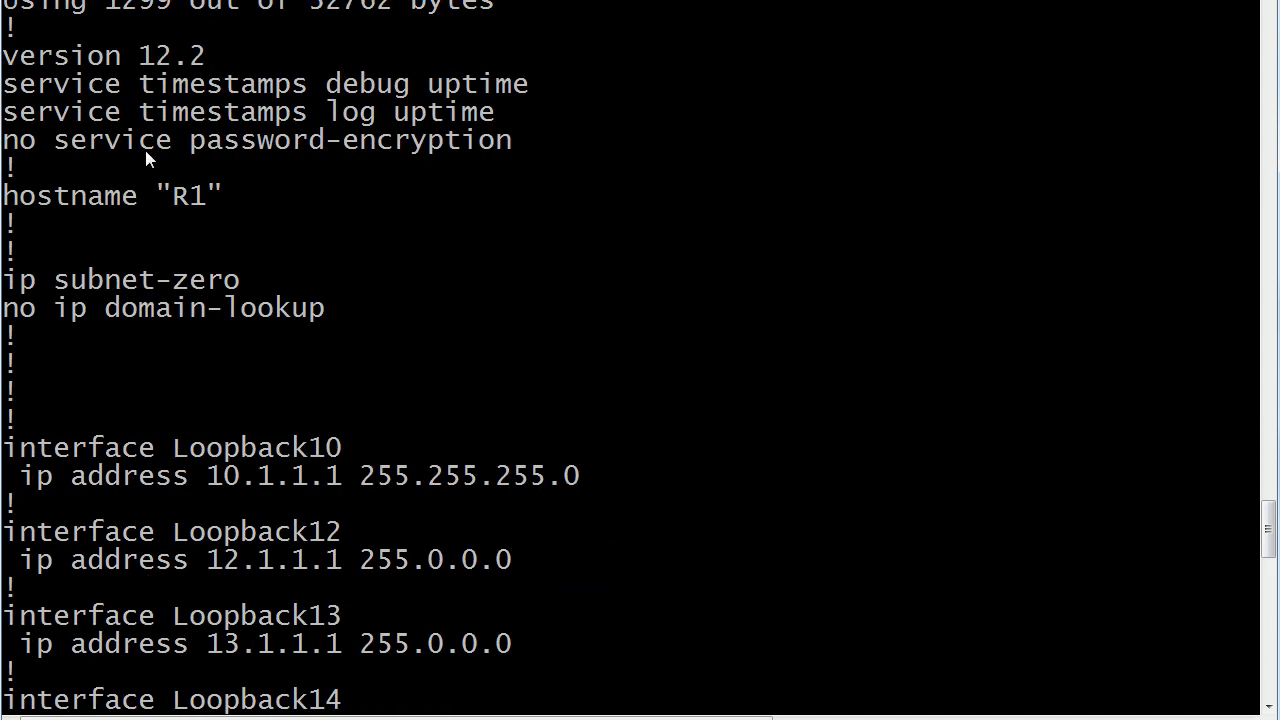
pyautogui.moveTo(120, 95)
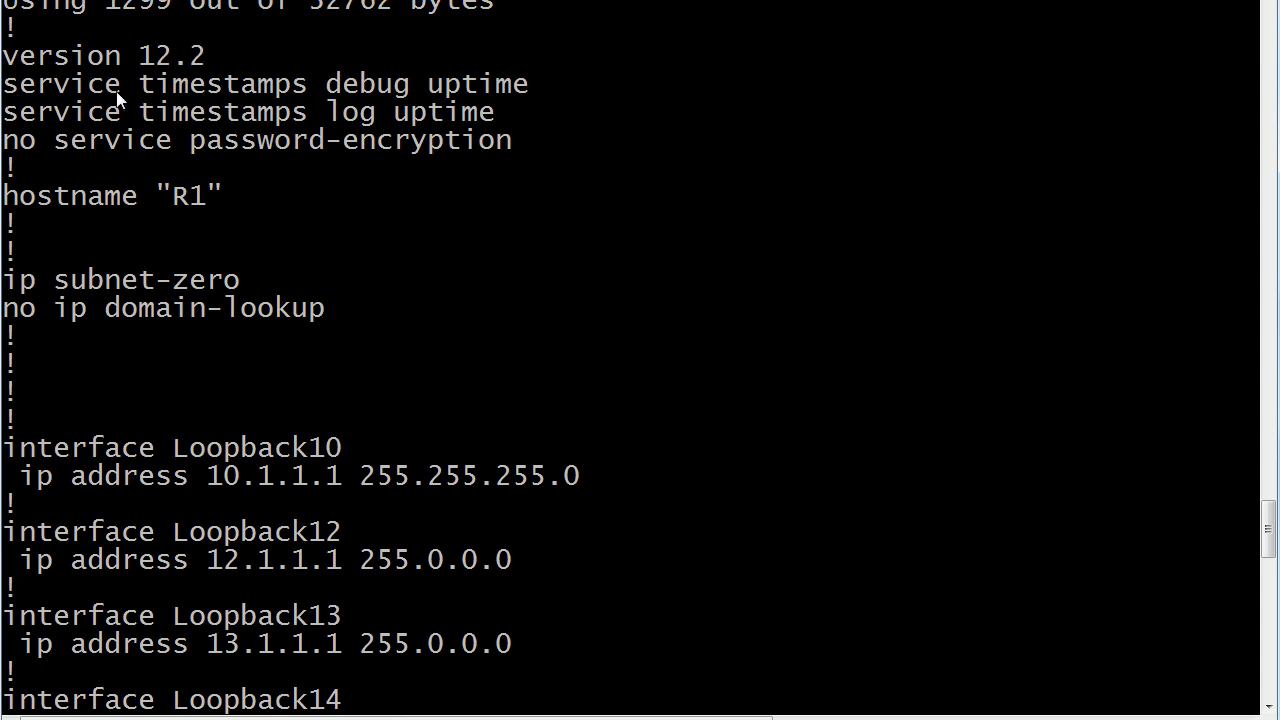
pyautogui.moveTo(650, 173)
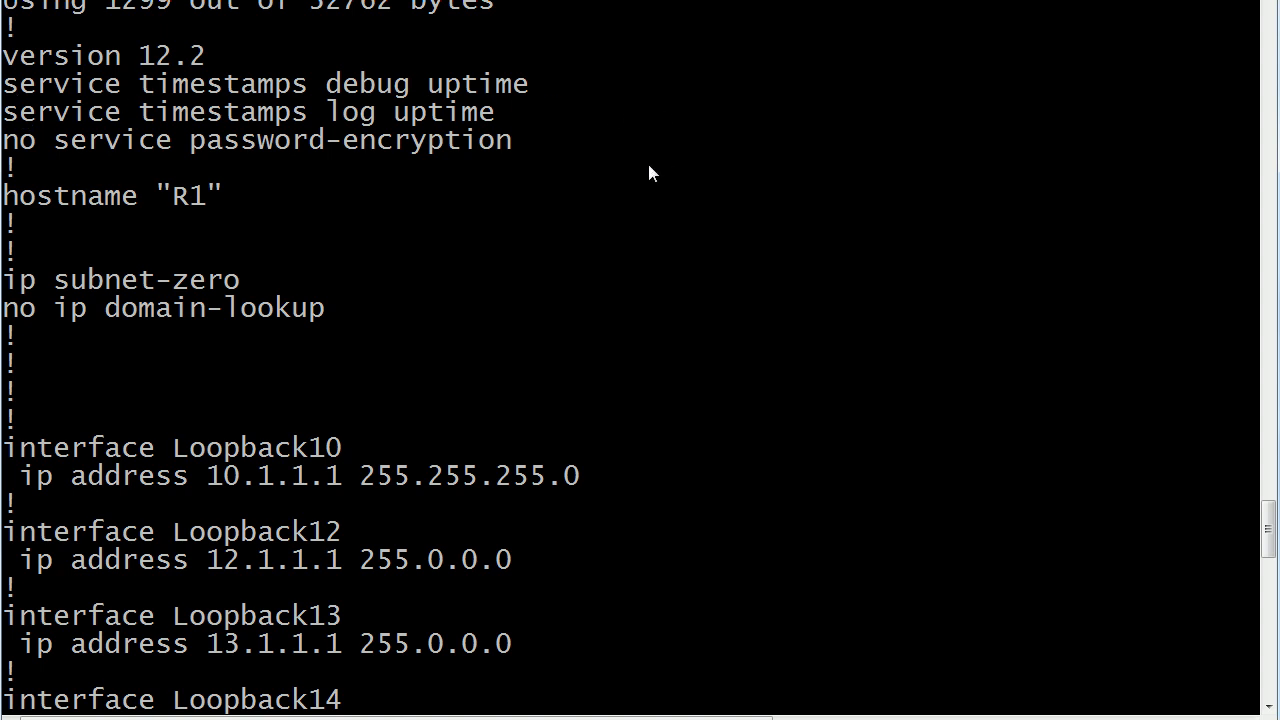
pyautogui.moveTo(195, 147)
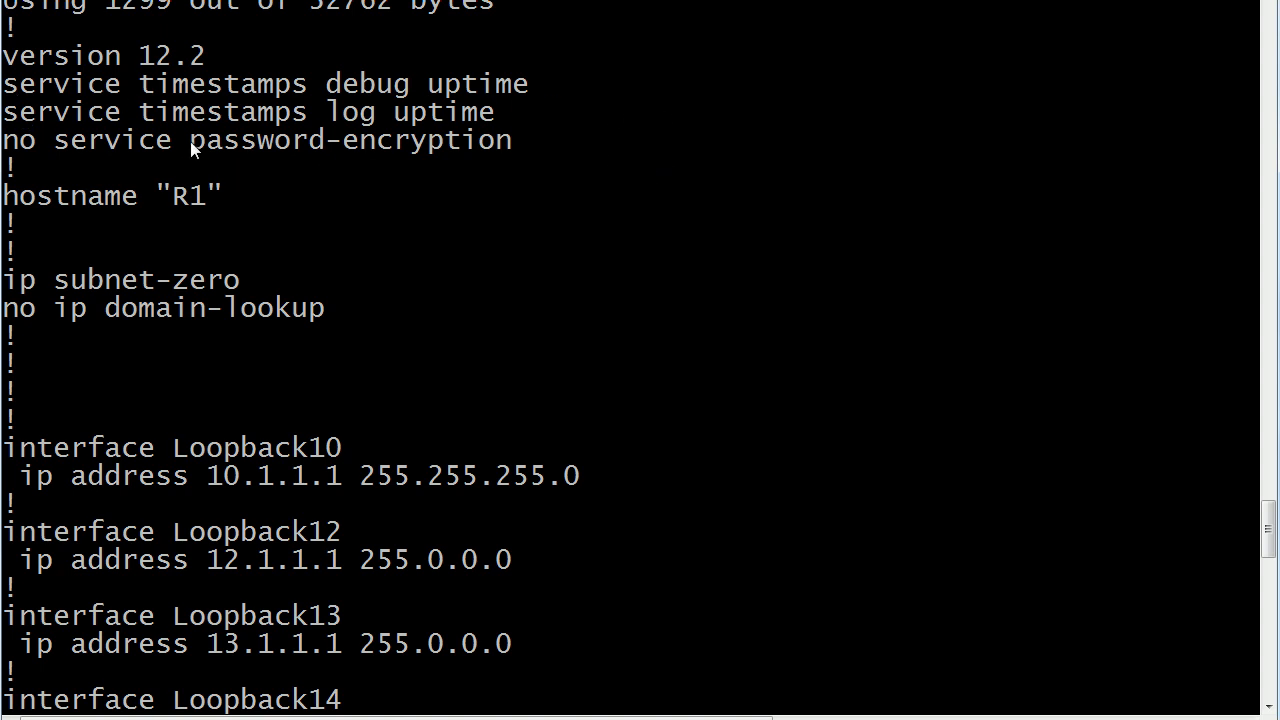
# Step: Select all console text and scroll down to confirm the config's end line
pyautogui.rightClick(90, 130)
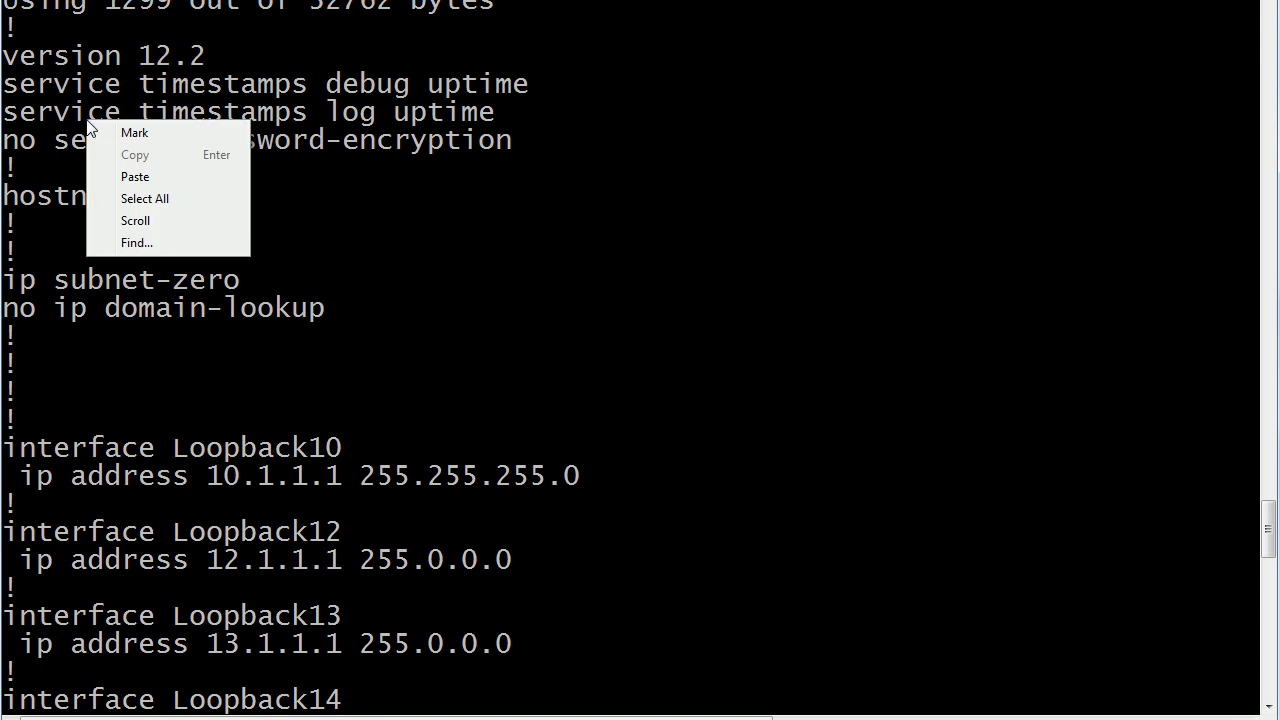
pyautogui.moveTo(168, 135)
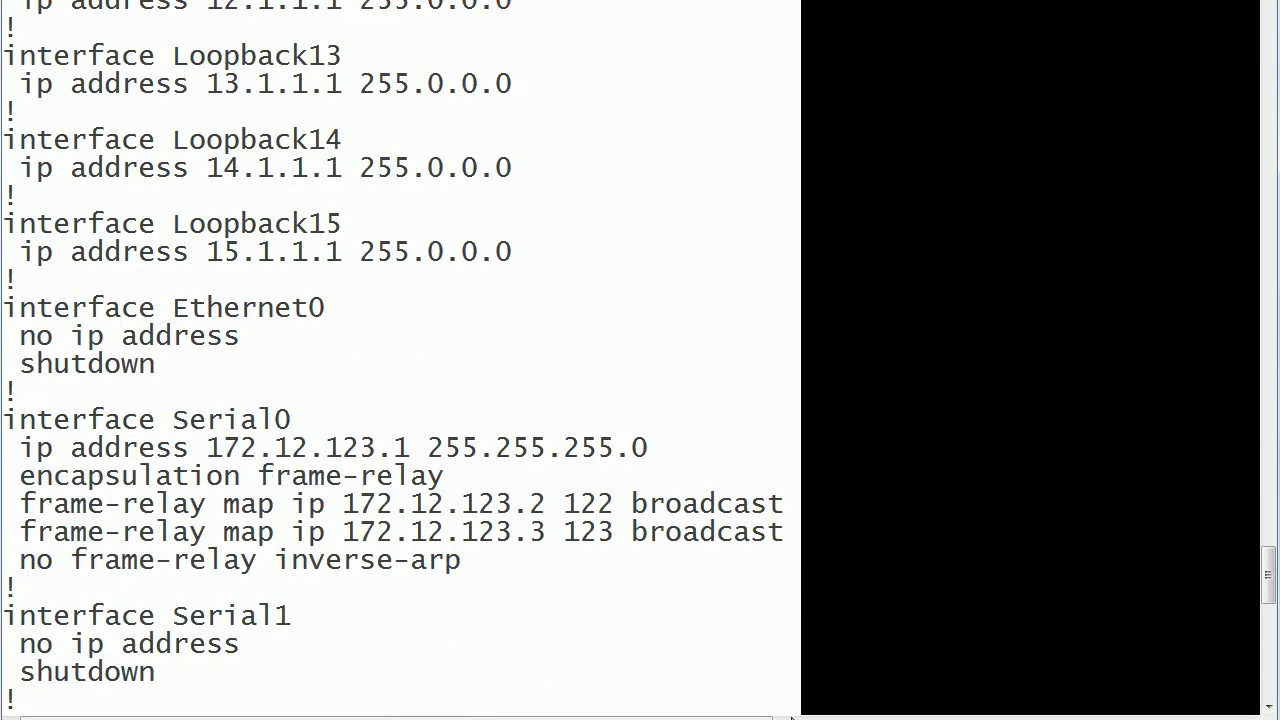
pyautogui.scroll(-3)
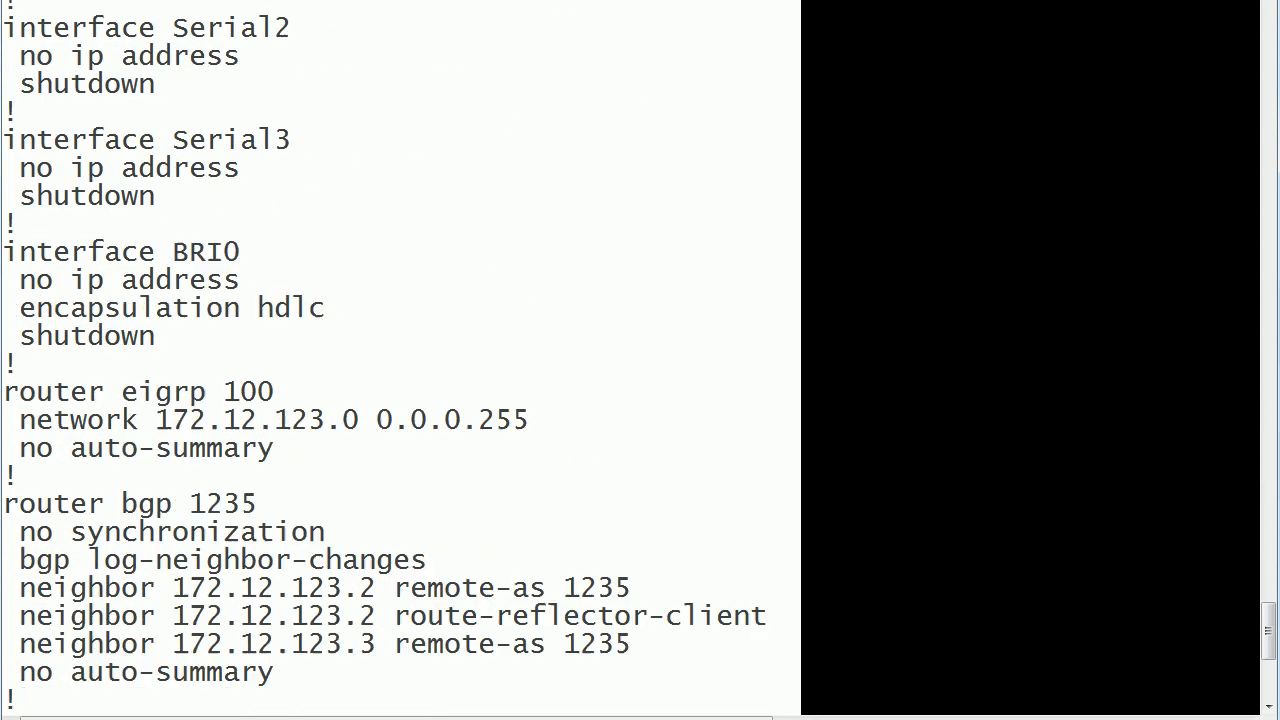
pyautogui.scroll(-3)
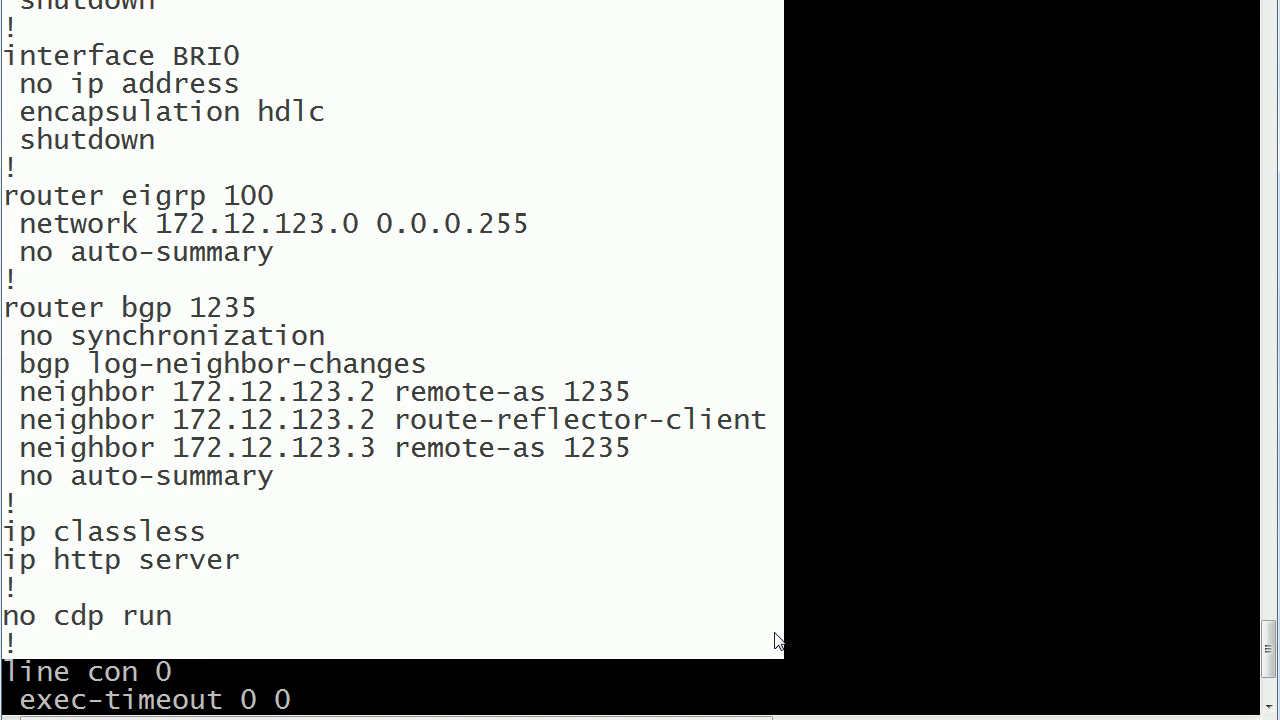
pyautogui.scroll(-3)
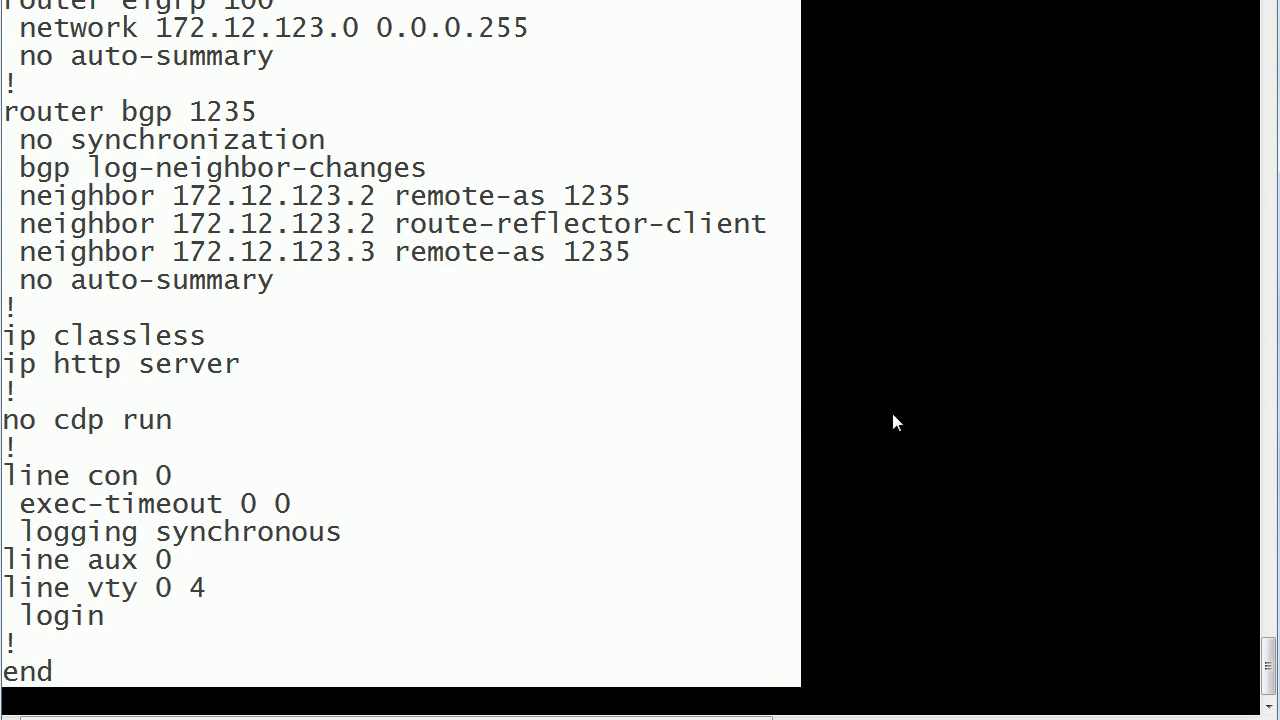
pyautogui.moveTo(885, 357)
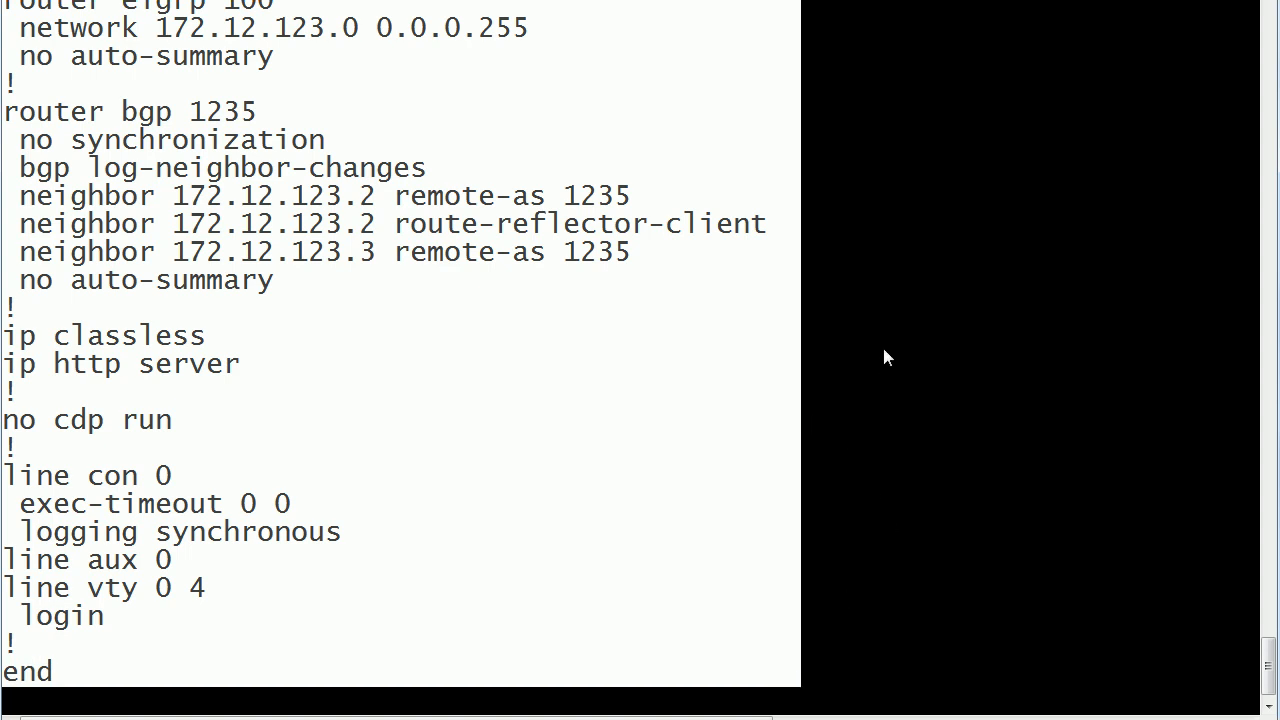
pyautogui.moveTo(888, 332)
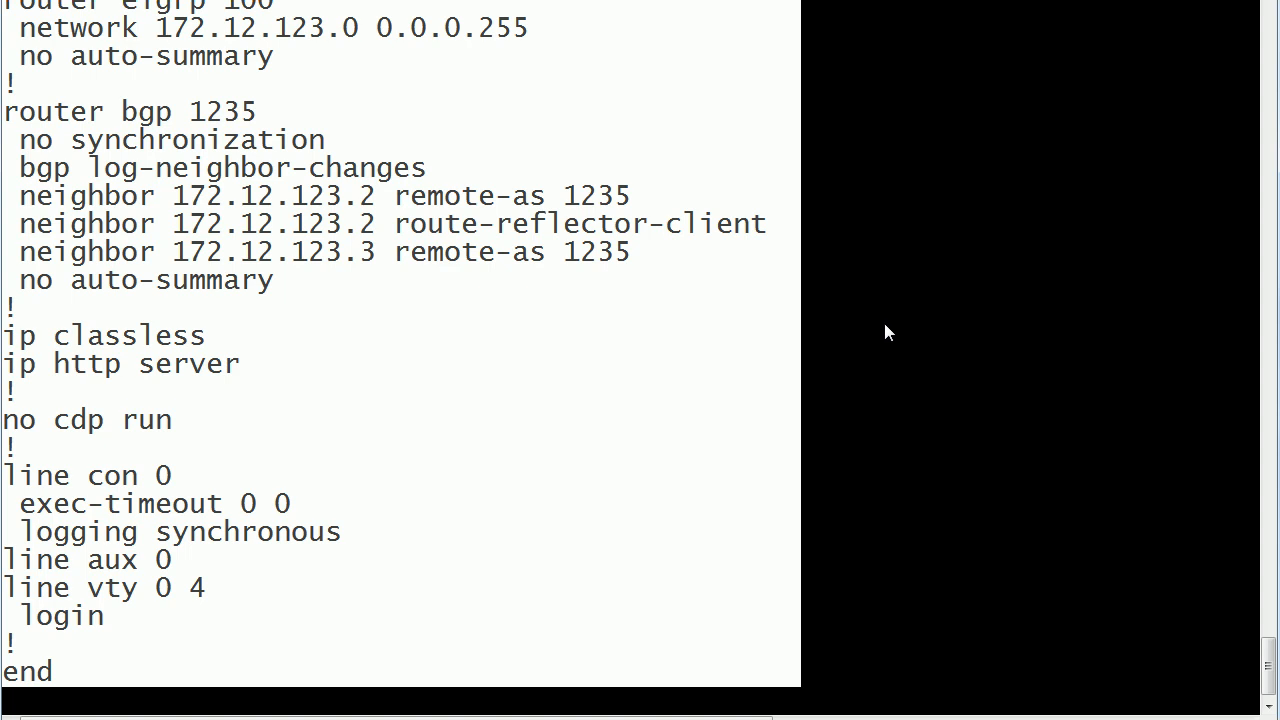
pyautogui.moveTo(945, 333)
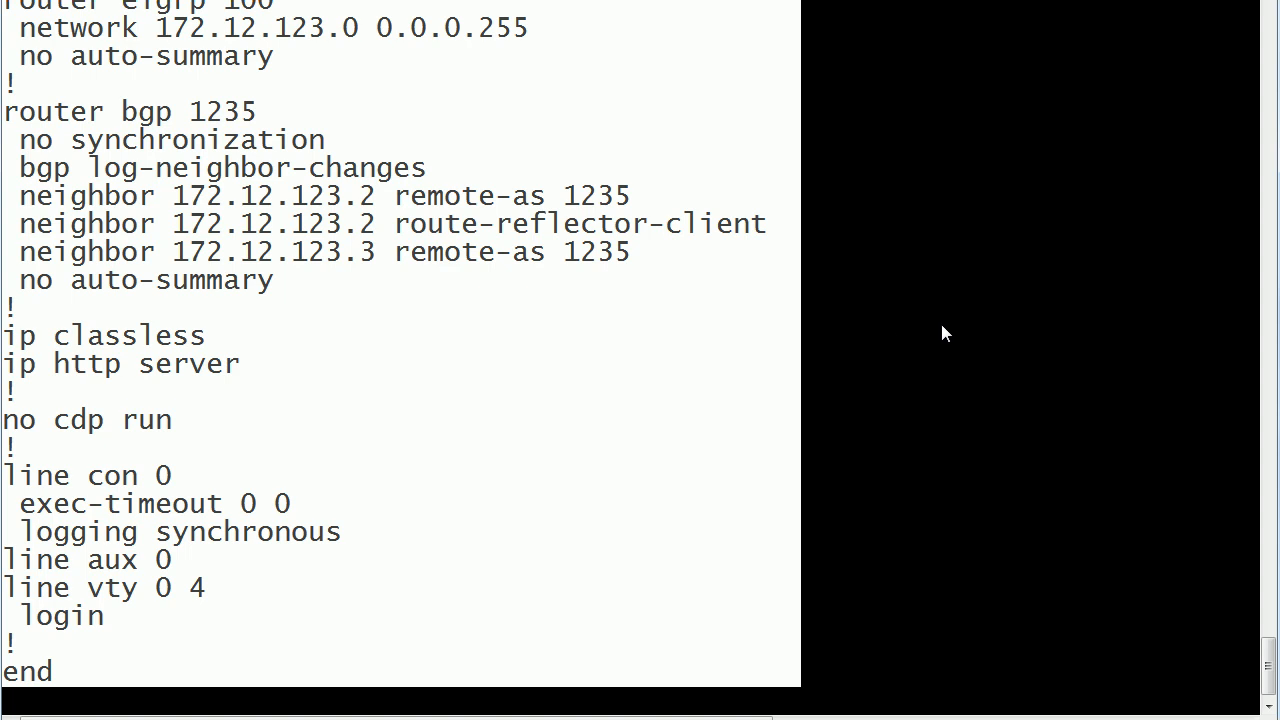
pyautogui.moveTo(205, 303)
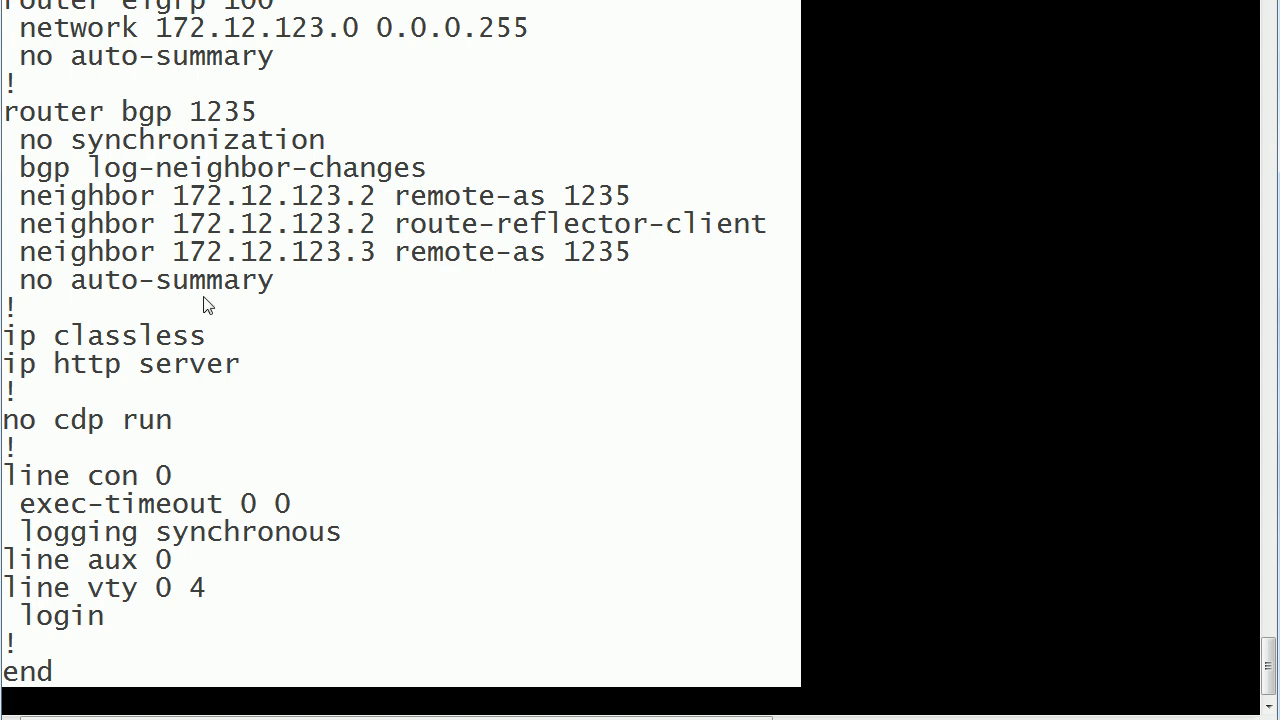
pyautogui.moveTo(847, 429)
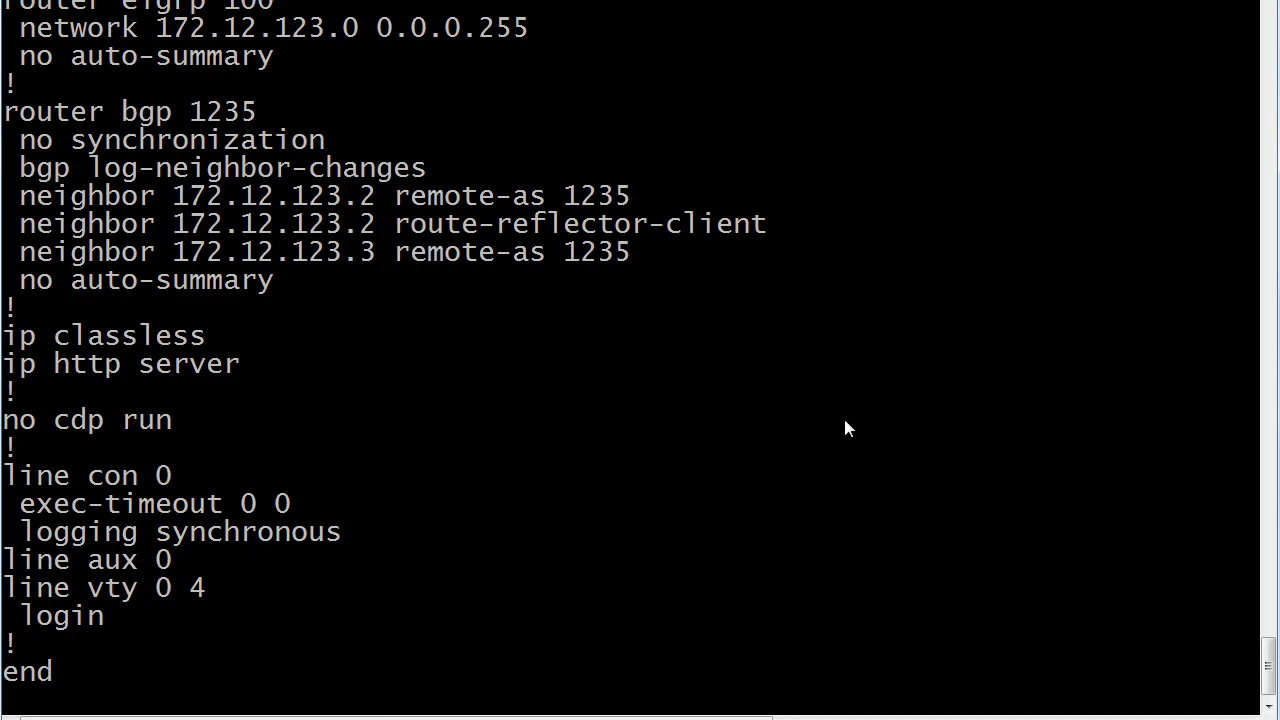
pyautogui.moveTo(913, 420)
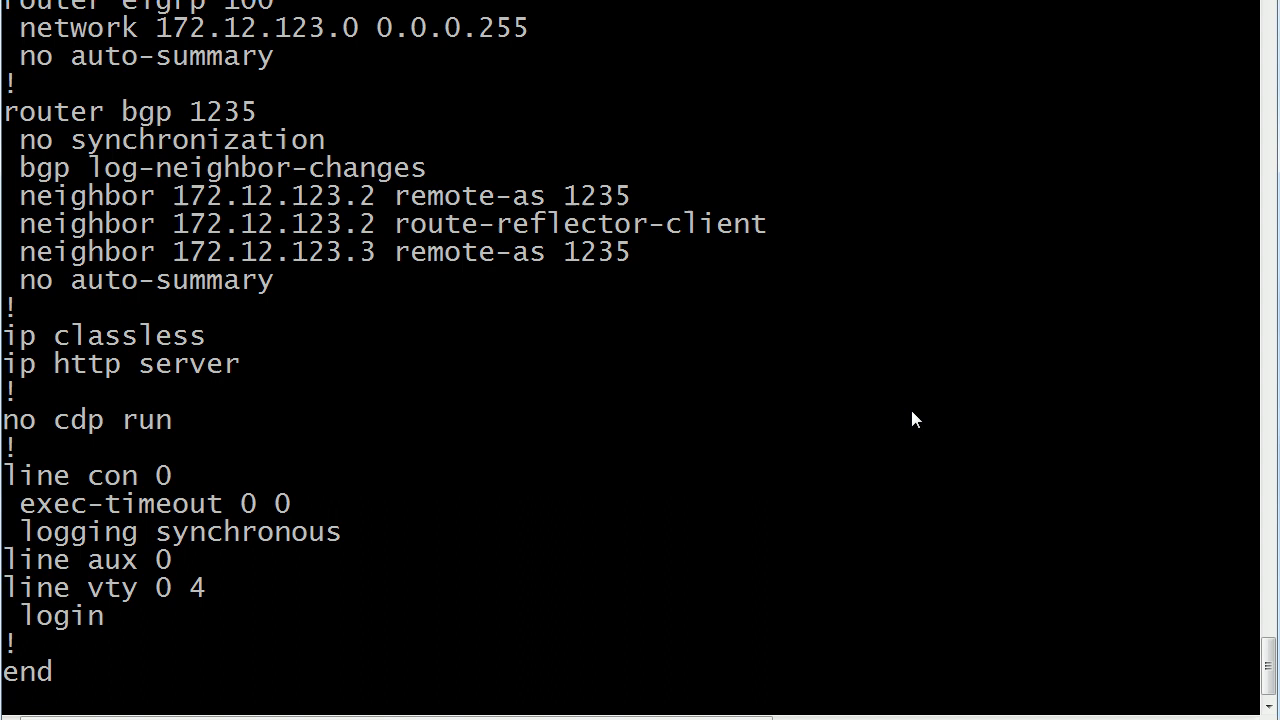
pyautogui.moveTo(923, 406)
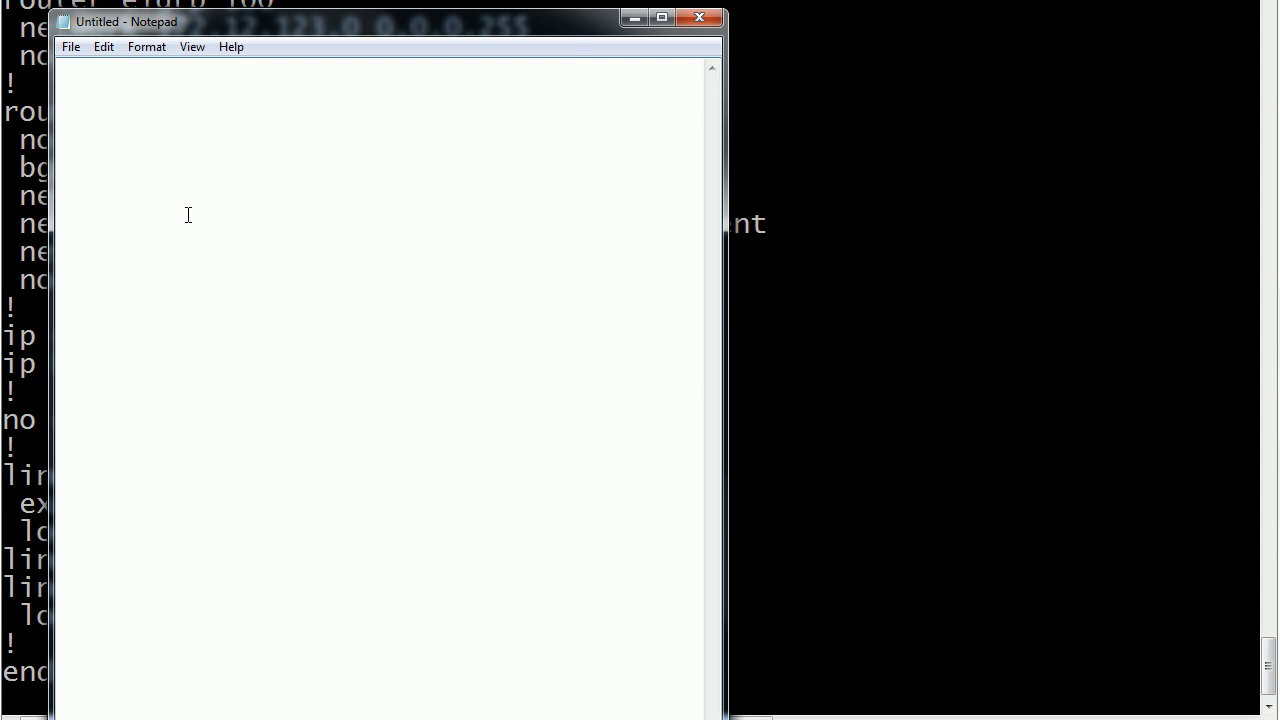
# Step: Paste R1's configuration into Notepad and select the whole text
pyautogui.press('ctrl+v')
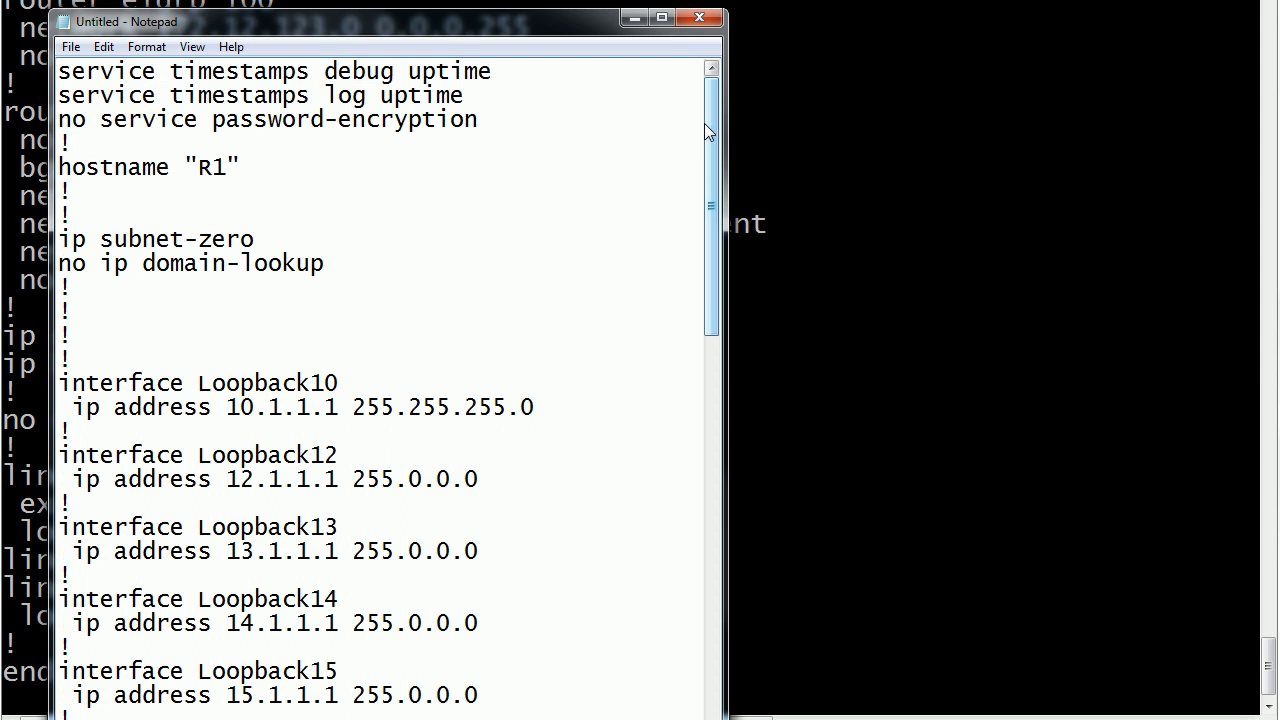
pyautogui.moveTo(465, 32)
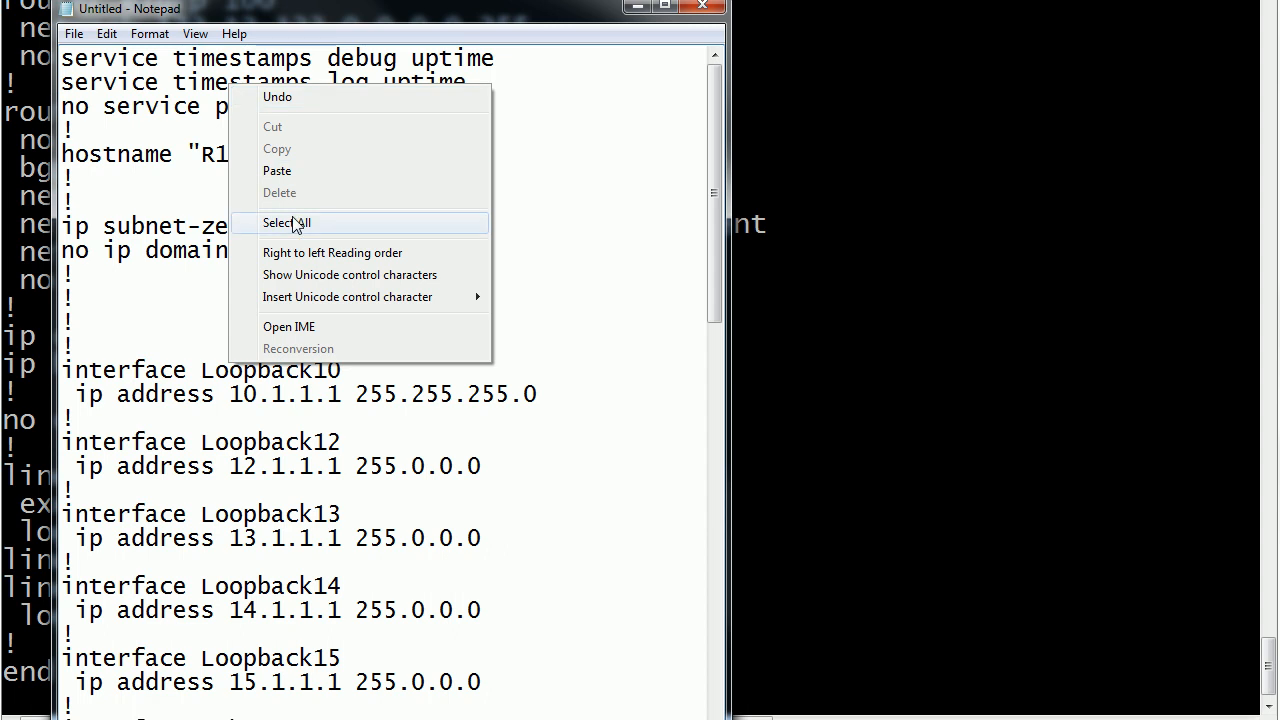
pyautogui.click(286, 222)
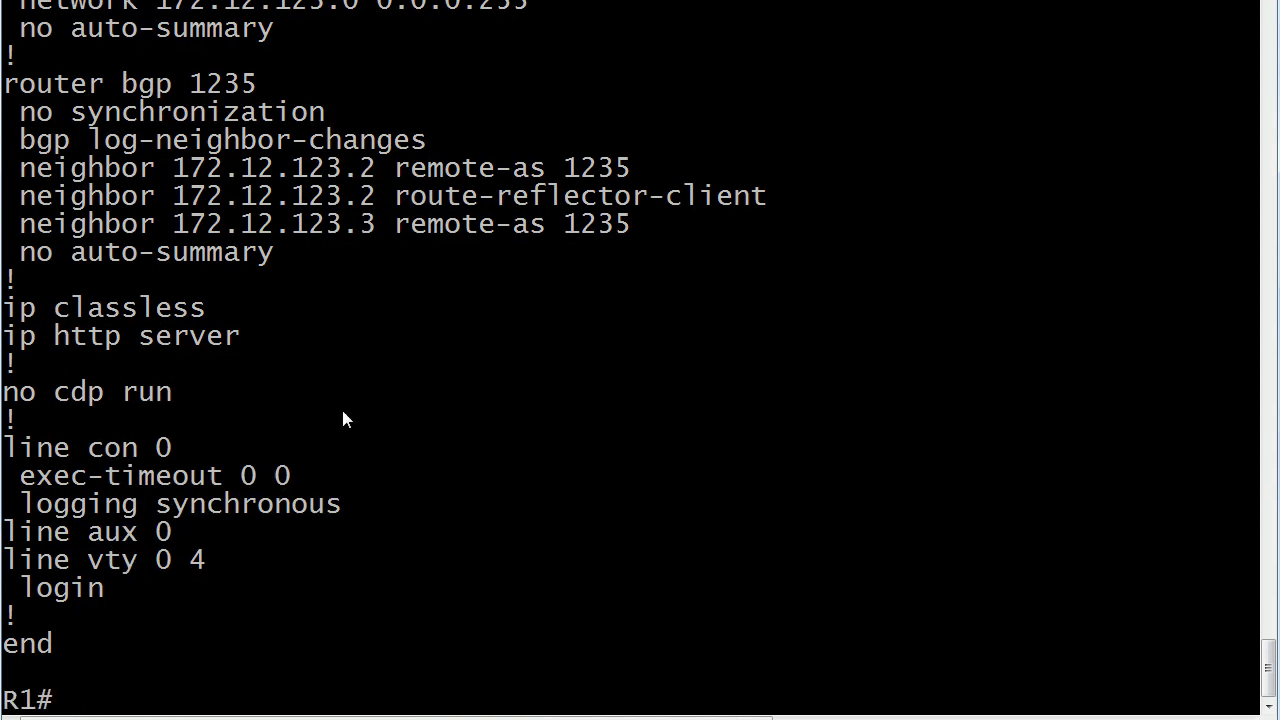
# Step: Paste the config at the R1# prompt and scroll through the invalid-input errors
pyautogui.rightClick(125, 705)
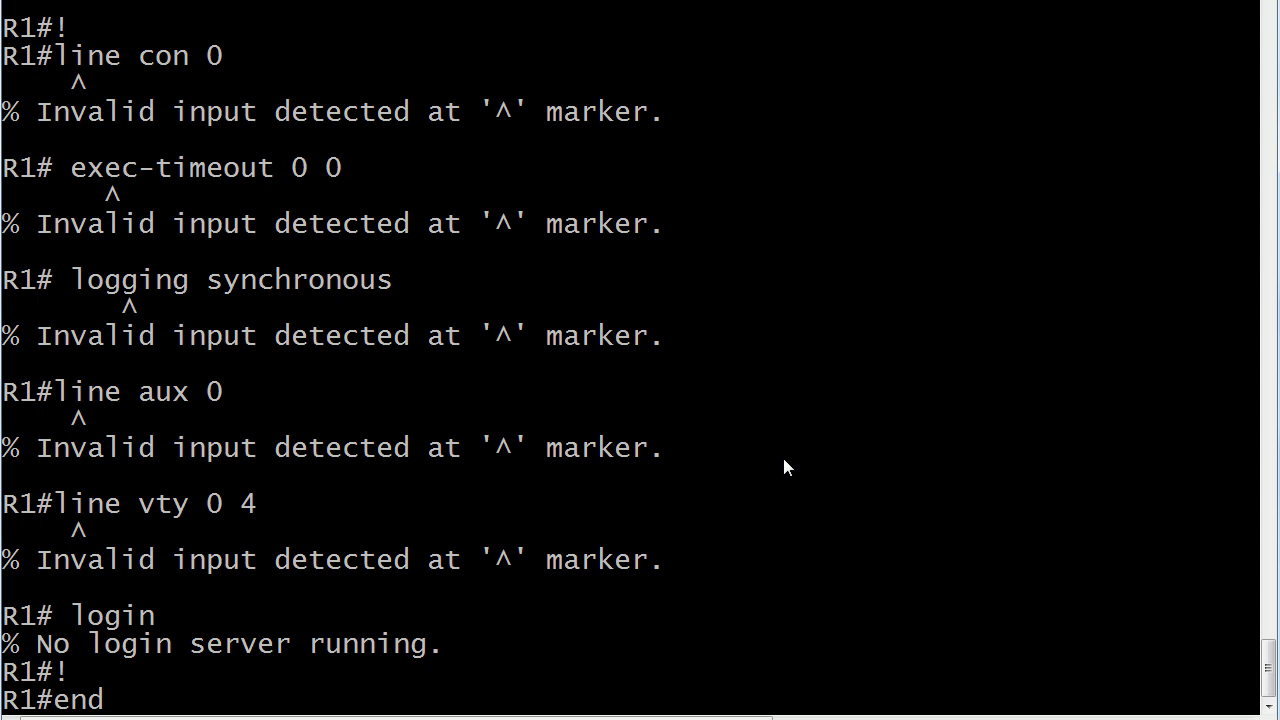
pyautogui.scroll(-3)
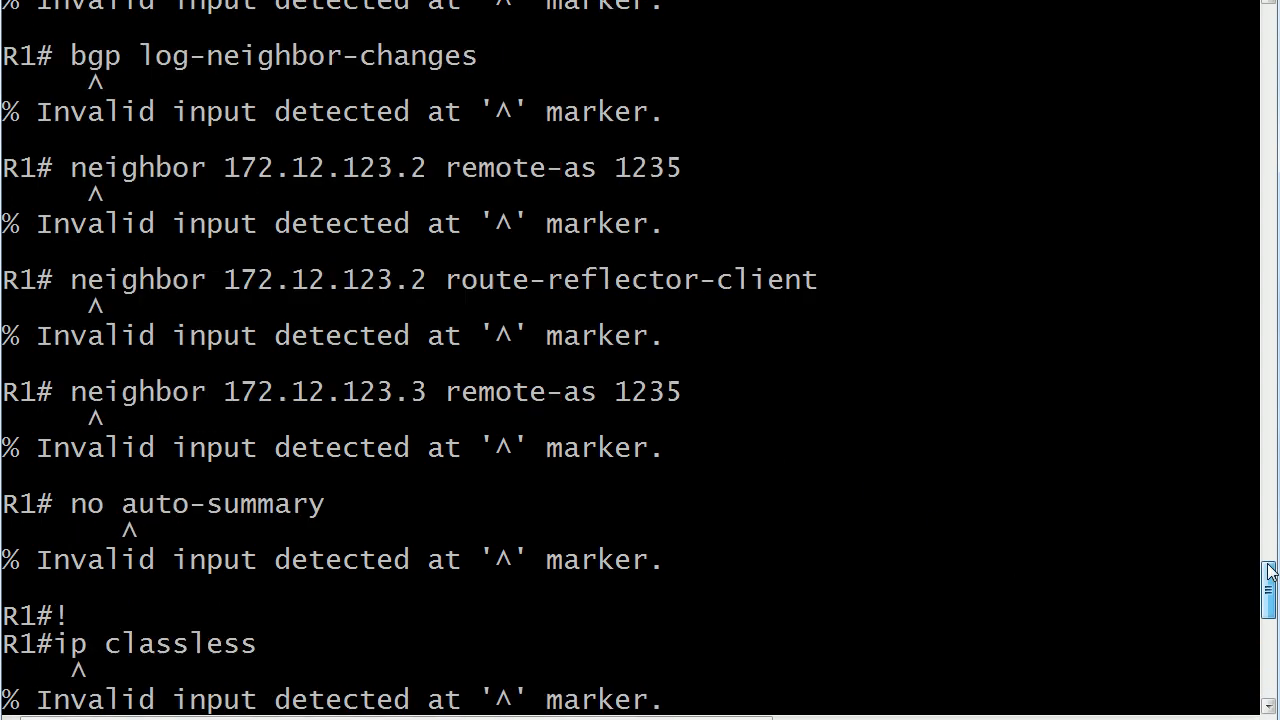
pyautogui.scroll(-3)
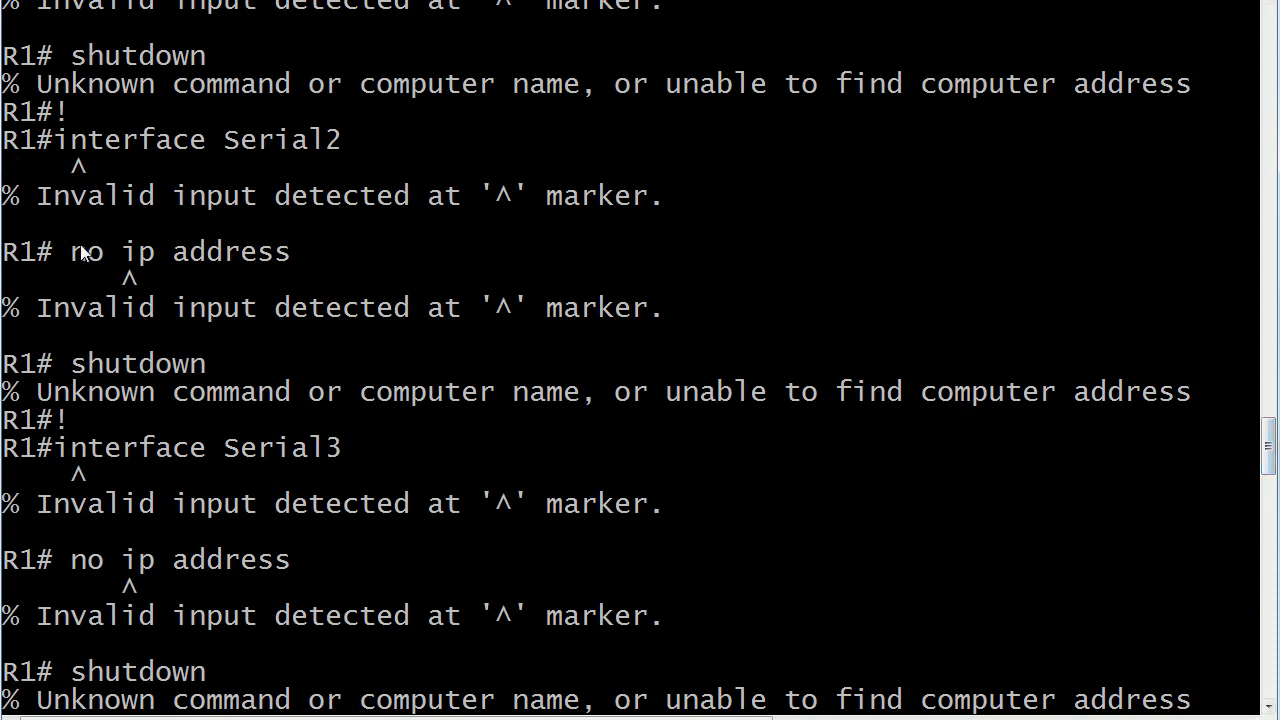
pyautogui.moveTo(1143, 418)
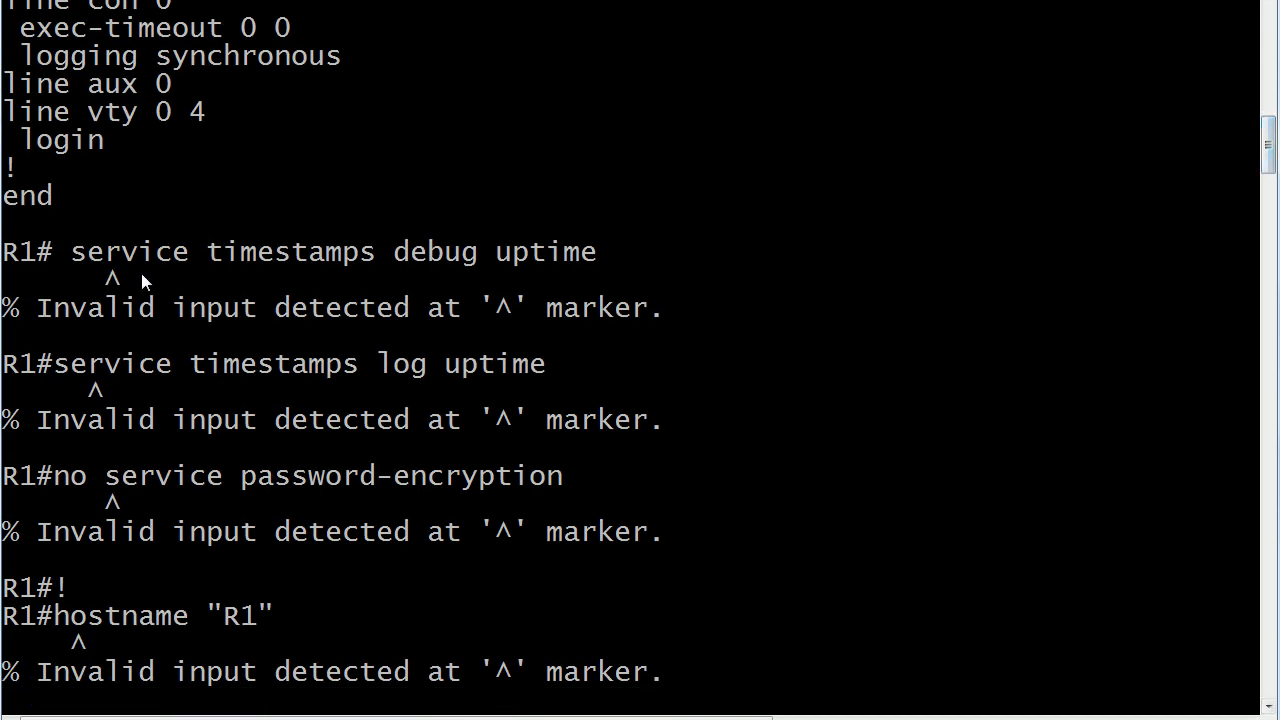
pyautogui.moveTo(170, 272)
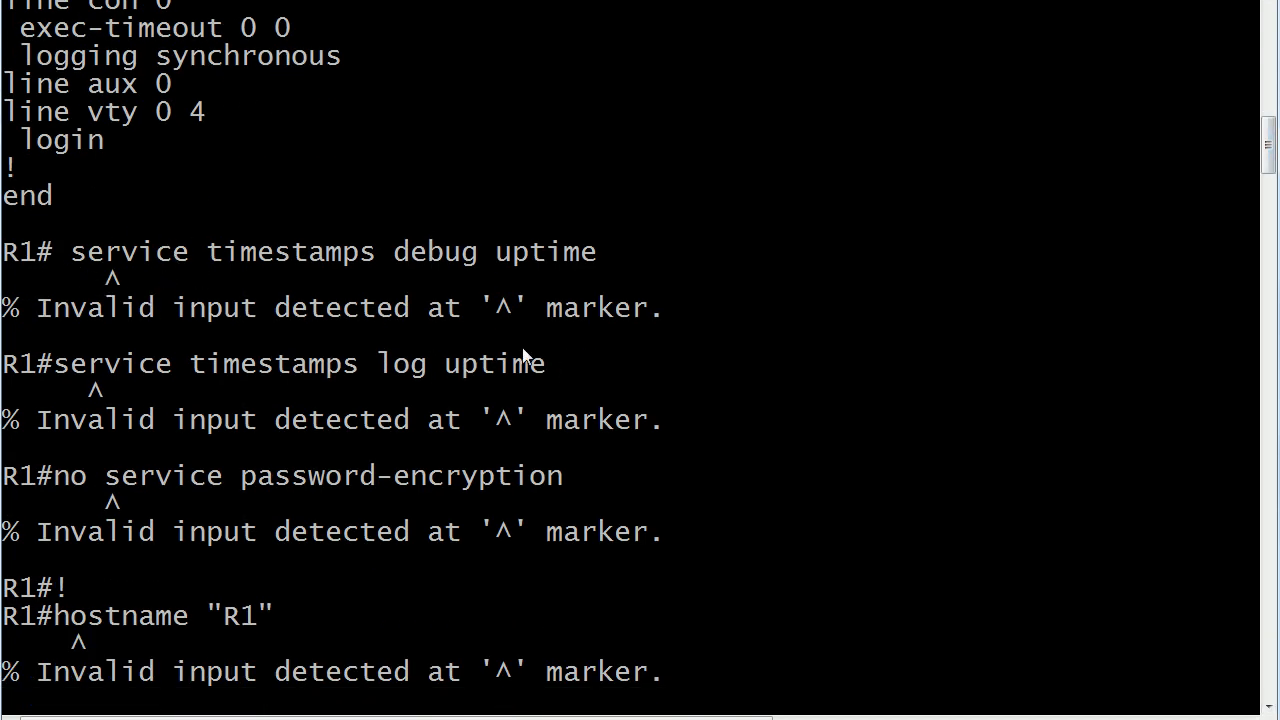
pyautogui.scroll(-3)
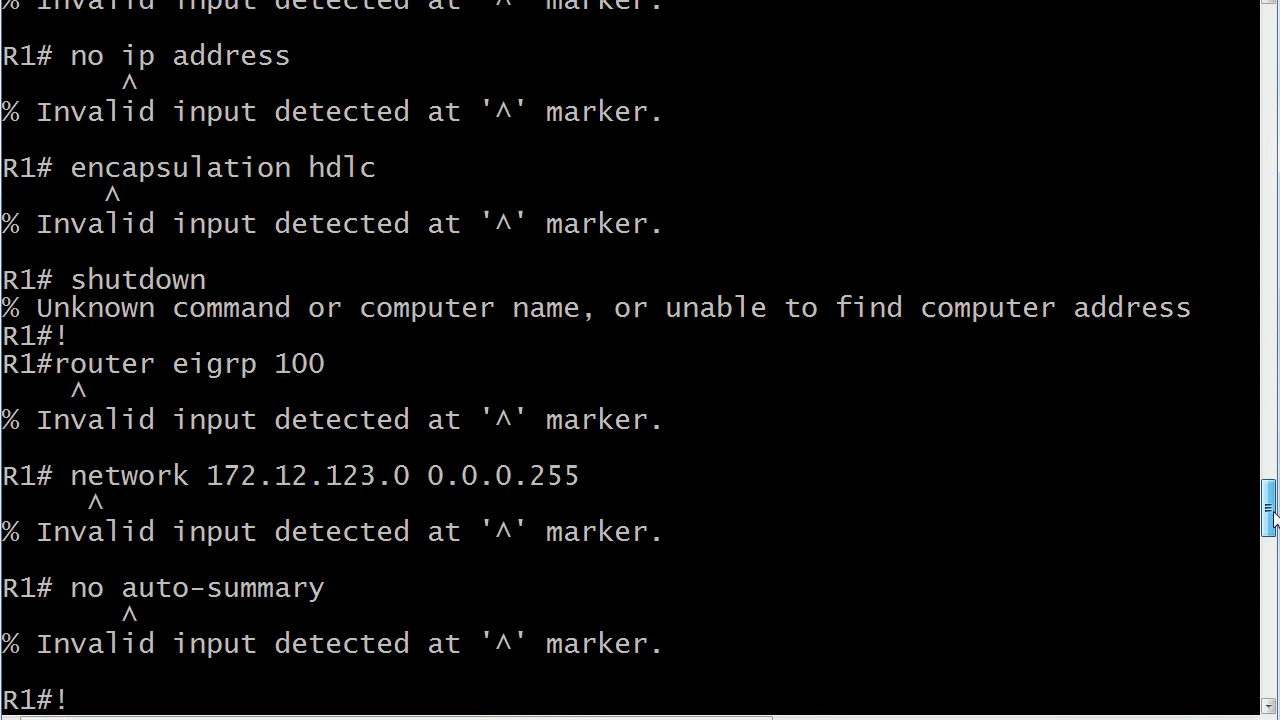
pyautogui.scroll(-3)
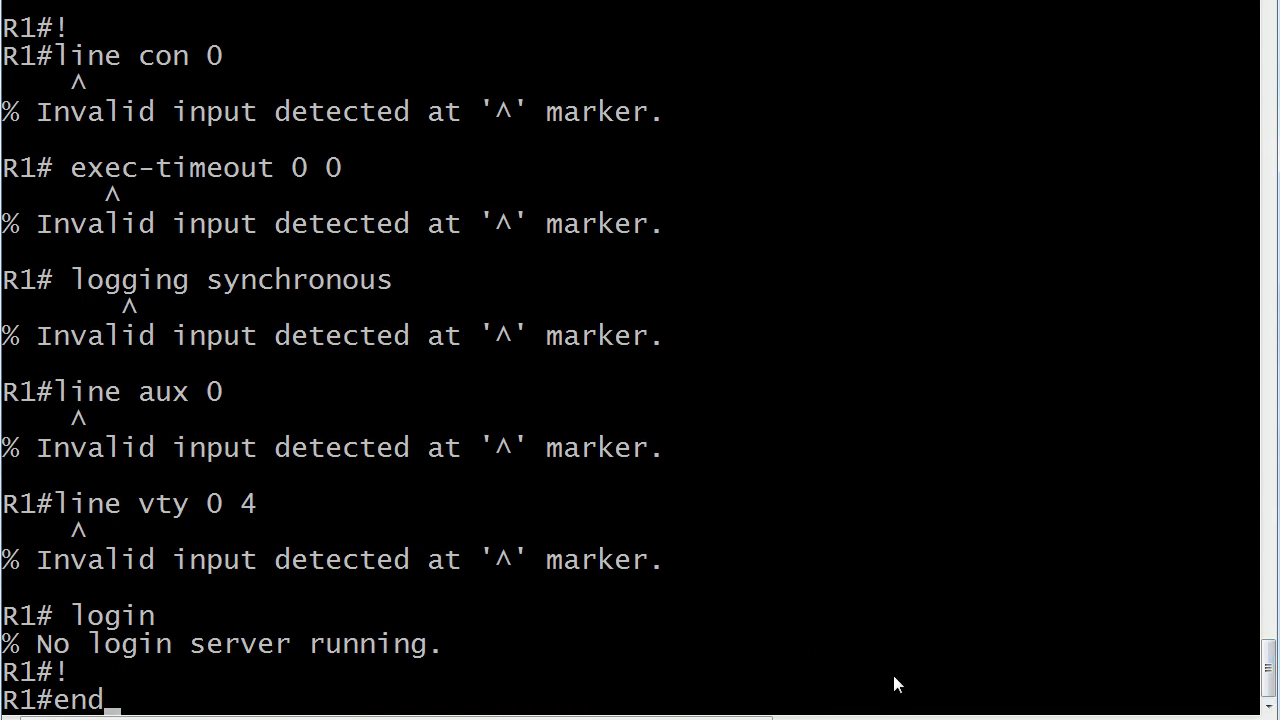
# Step: Enter conf t mode and scroll through the accepted configuration to the BGP neighbors
pyautogui.write('conf t')
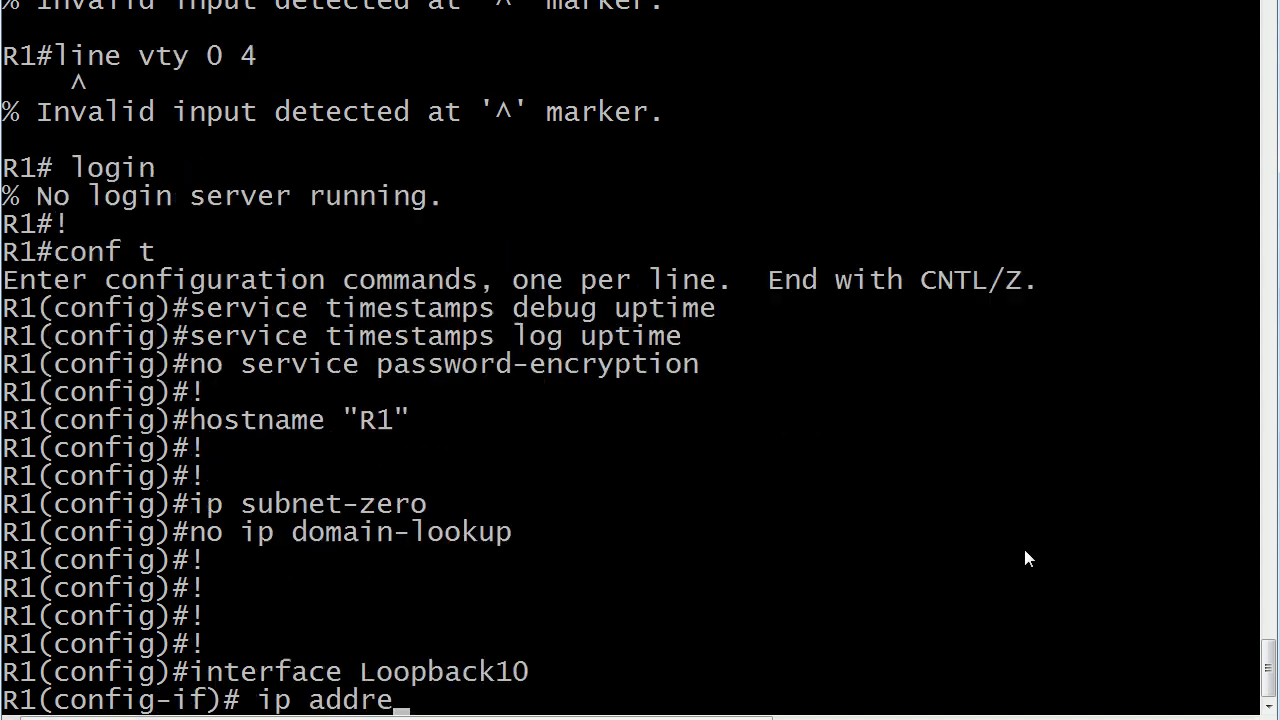
pyautogui.scroll(-3)
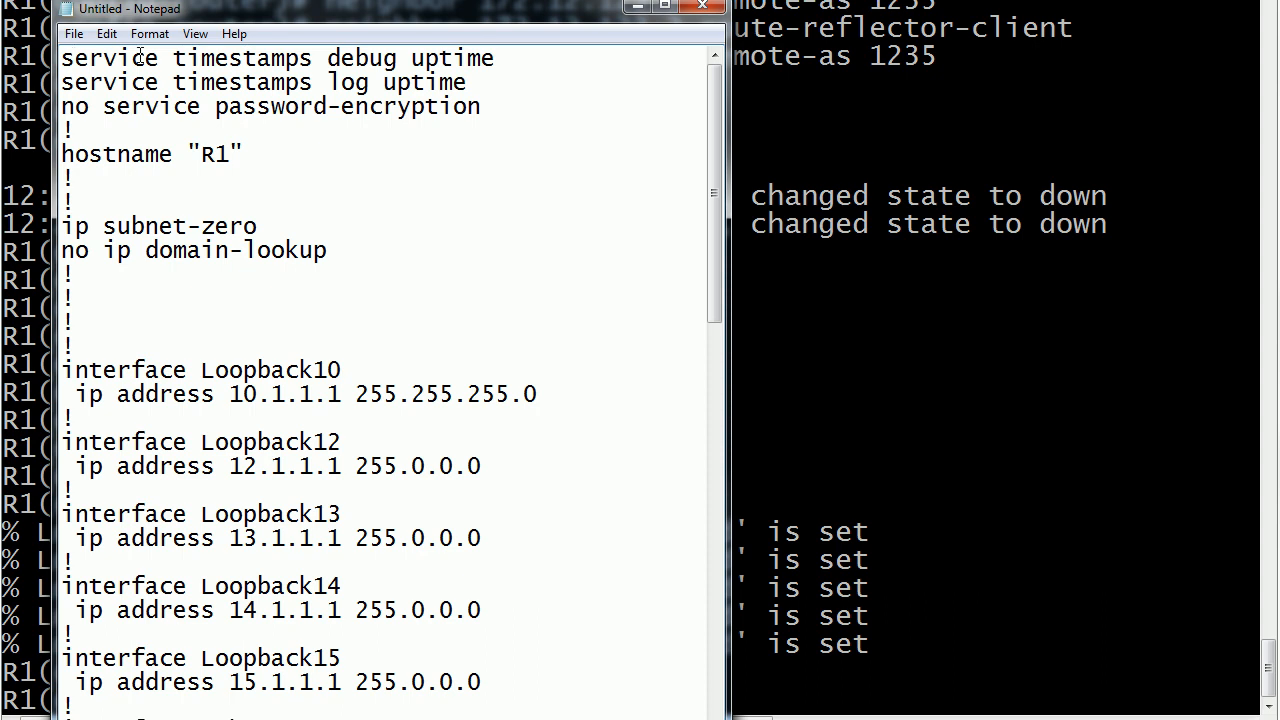
# Step: Type 'enable' and 'conf terminal' as the first lines of the Notepad config
pyautogui.write('enable')
pyautogui.write('conf')
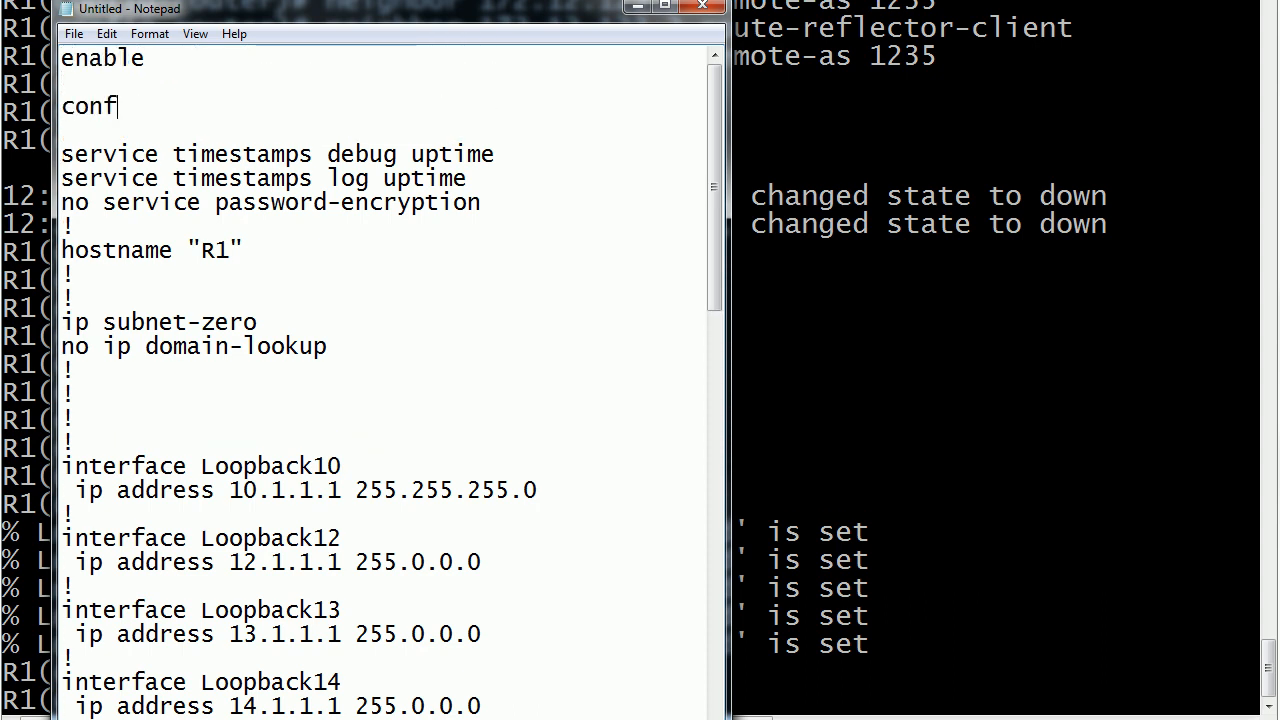
pyautogui.write('termin')
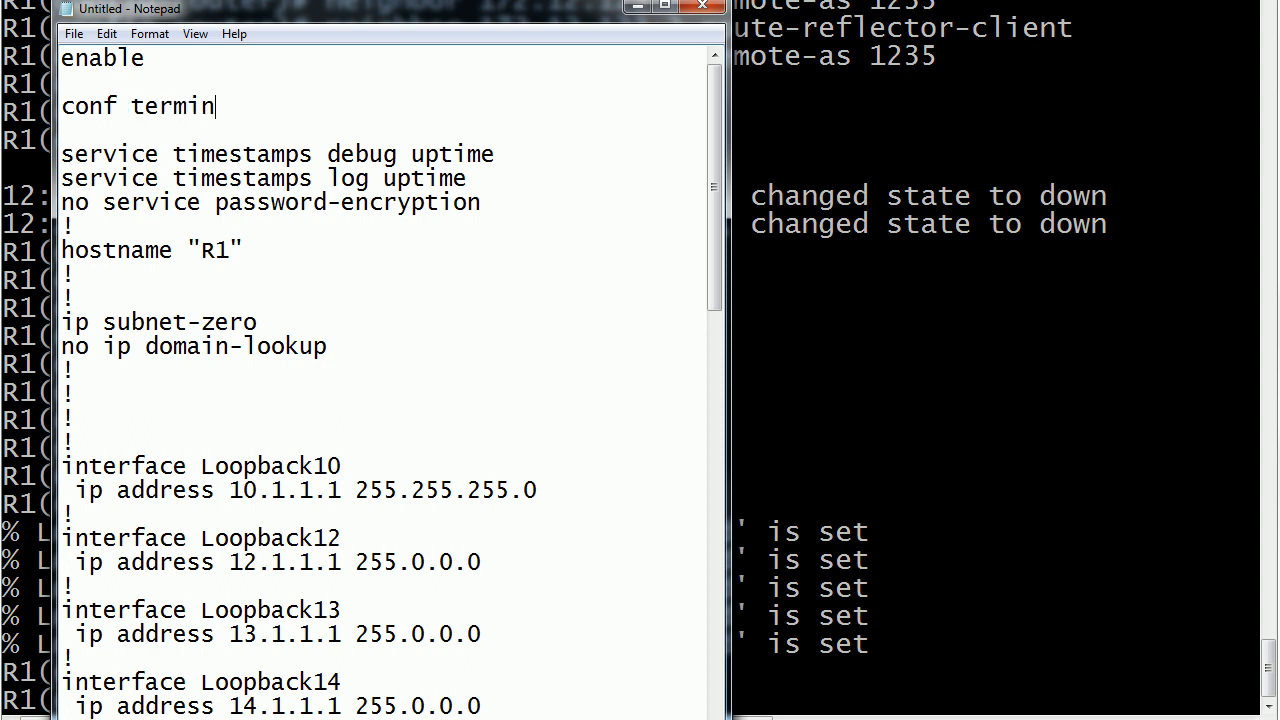
pyautogui.write('al')
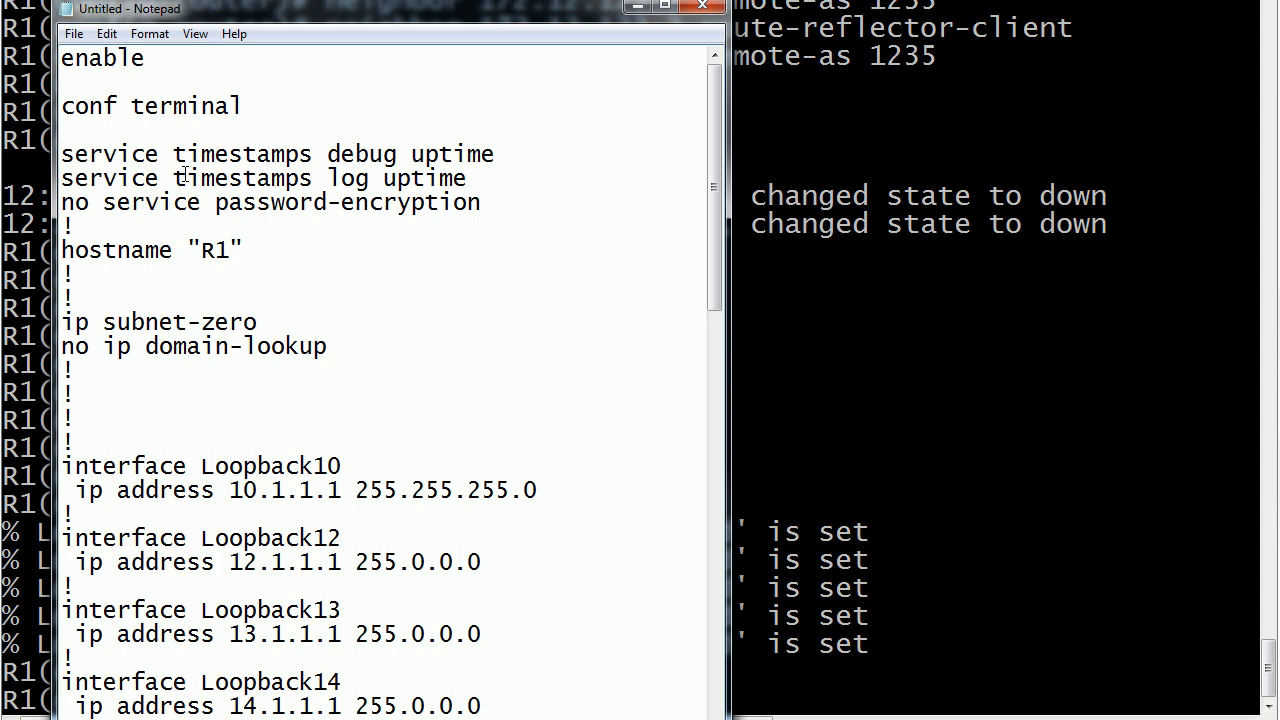
pyautogui.moveTo(590, 158)
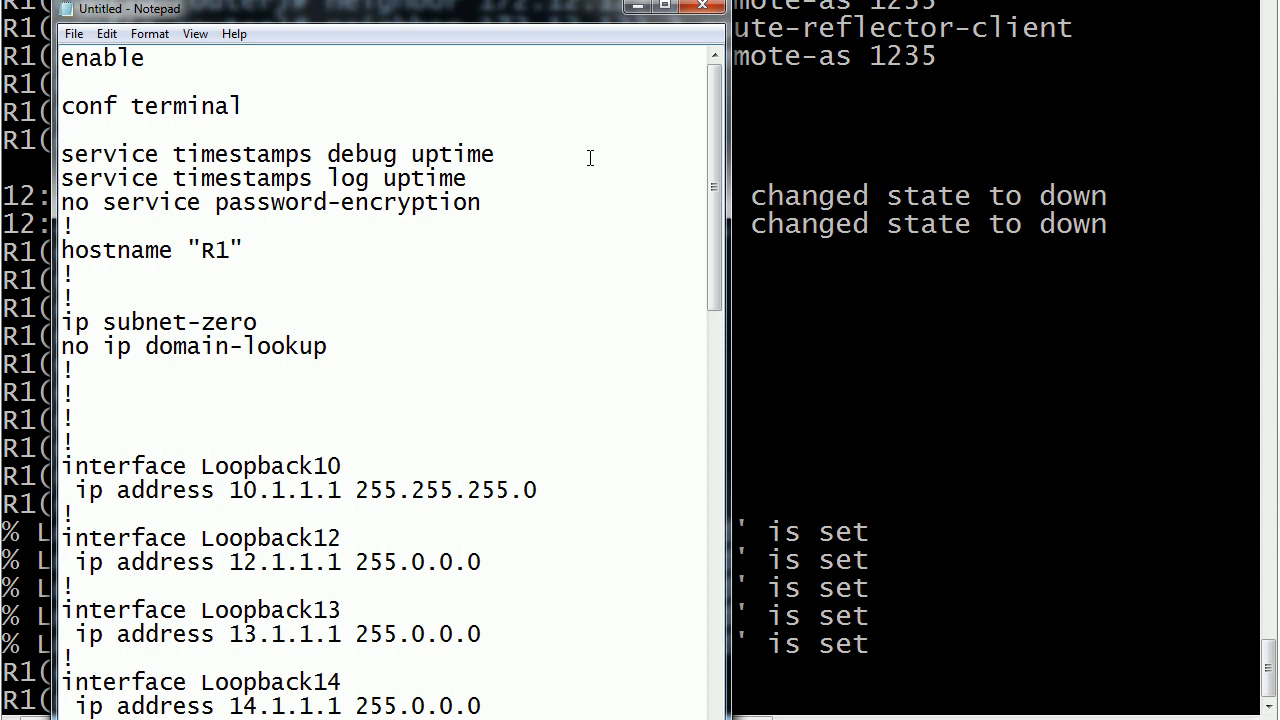